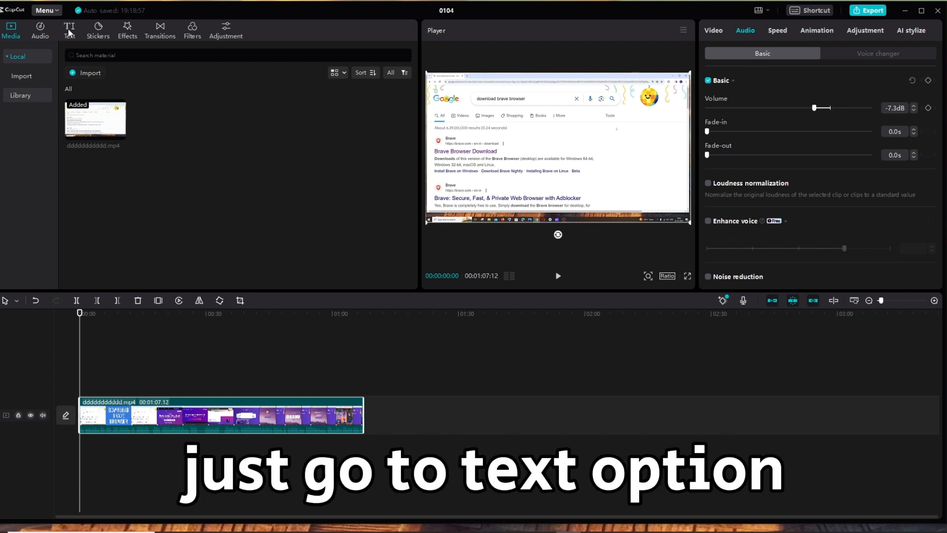
Step: Switch the media panel to the Text library
click(68, 28)
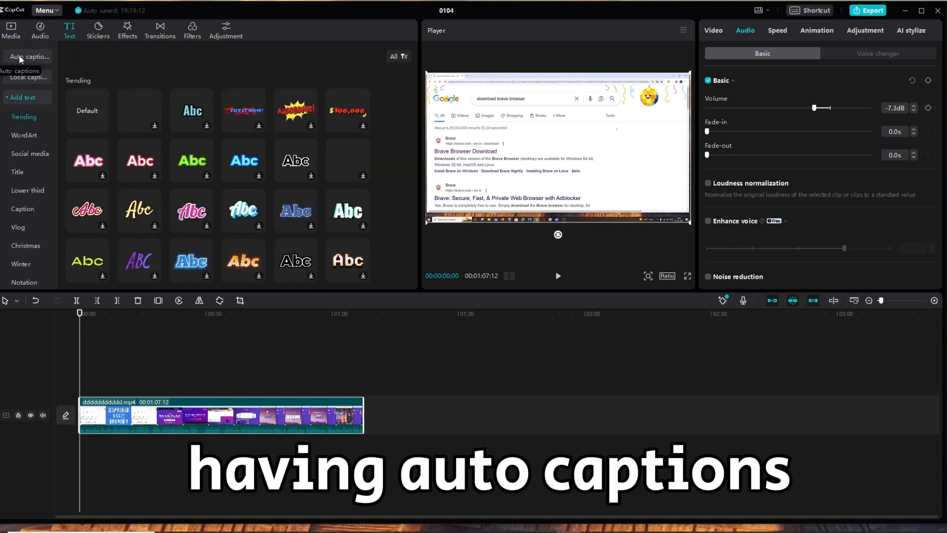
Step: Generate English auto captions, clearing any current captions
click(27, 56)
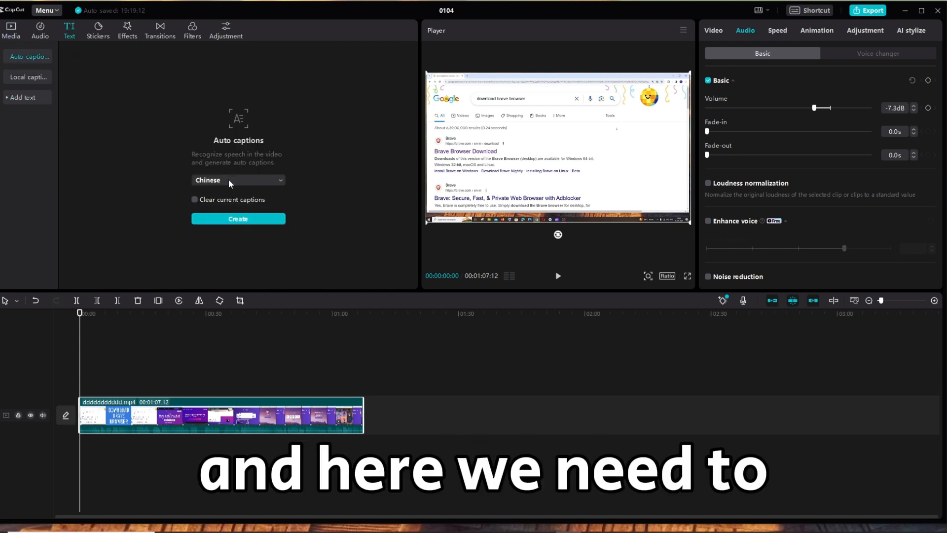
click(238, 181)
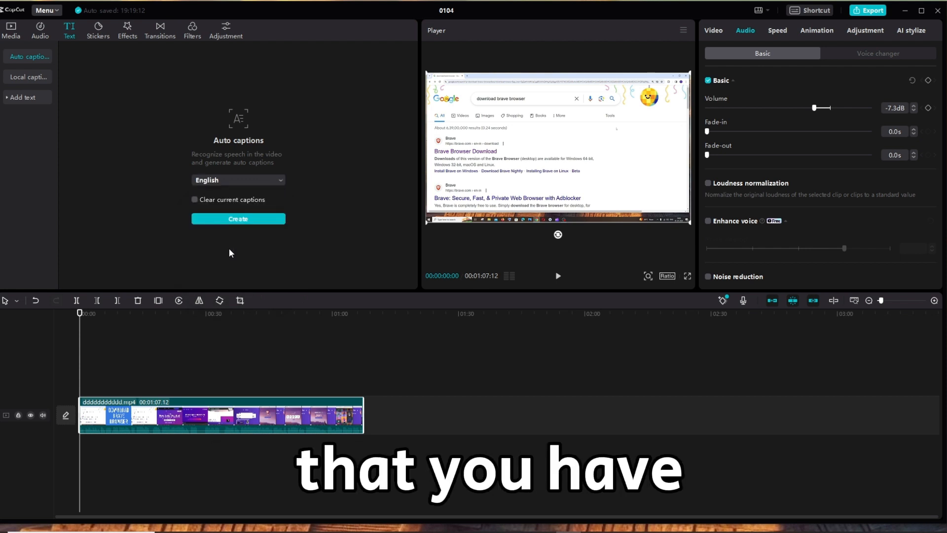
click(194, 199)
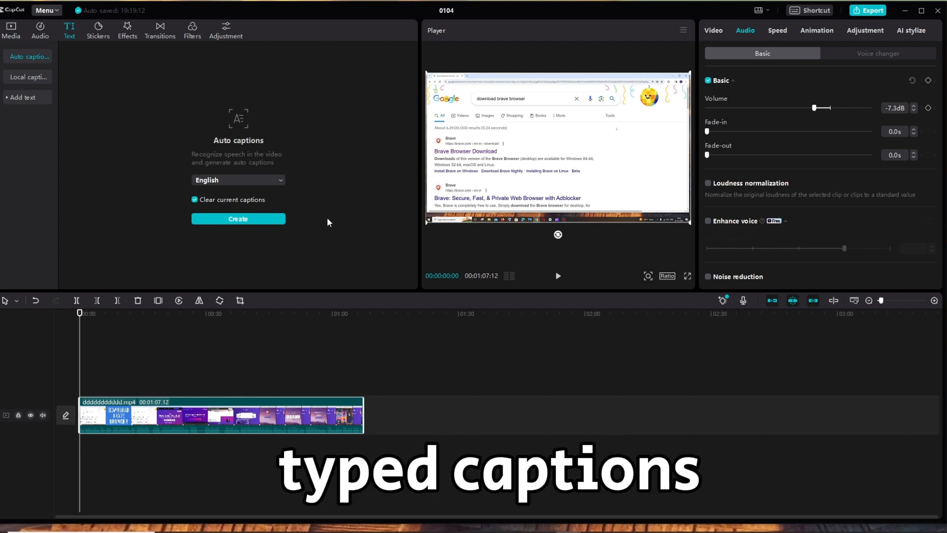
click(238, 218)
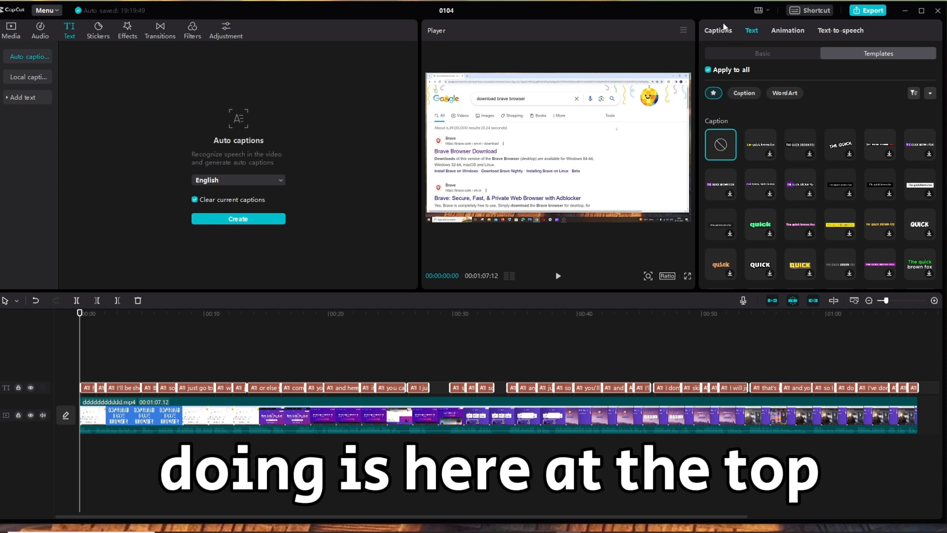
Step: Review the generated caption lines, then bring up the caption animation presets
click(718, 30)
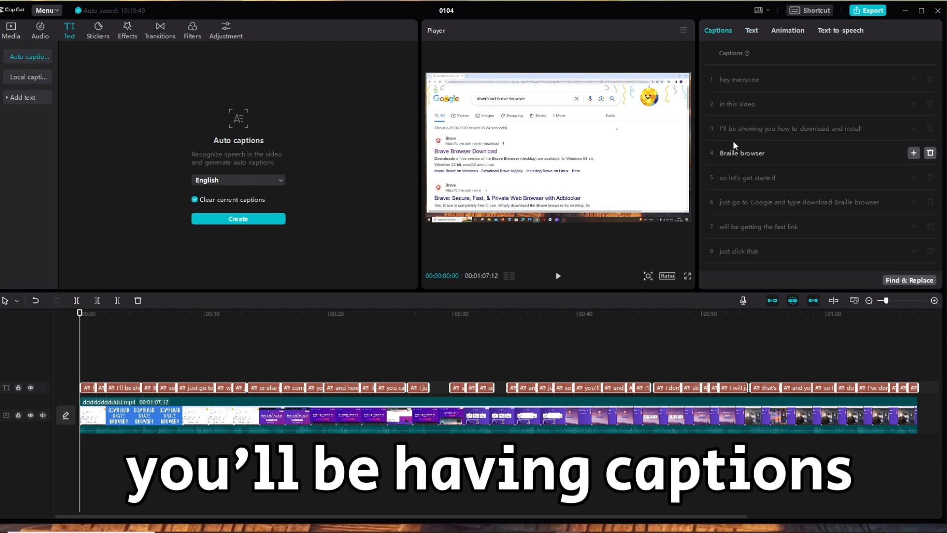
scroll(down, 3)
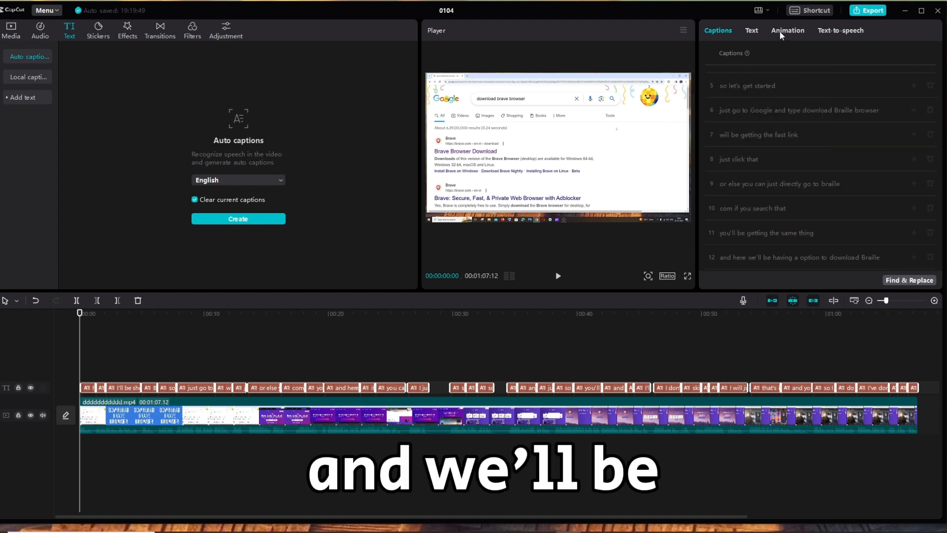
click(788, 30)
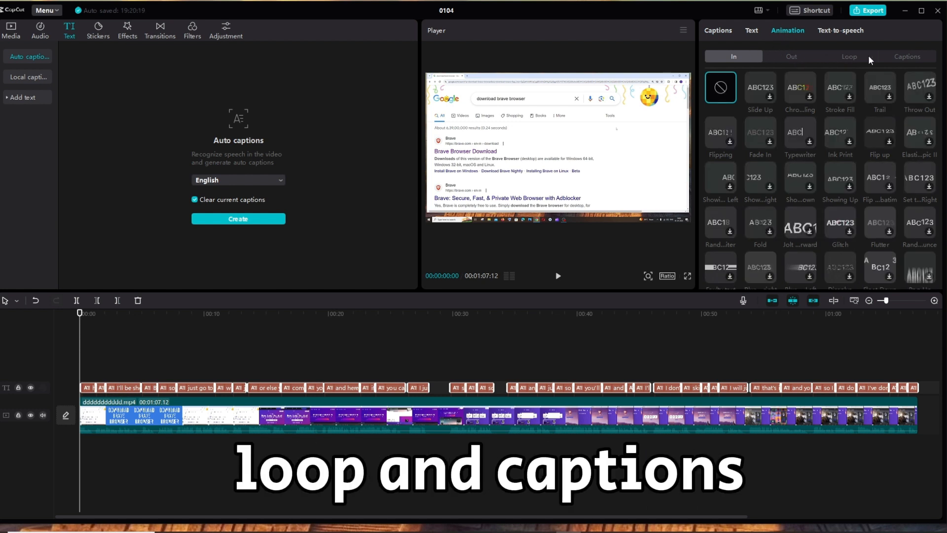
Step: Apply the Bounce Out caption animation and return to the caption Text settings
click(908, 56)
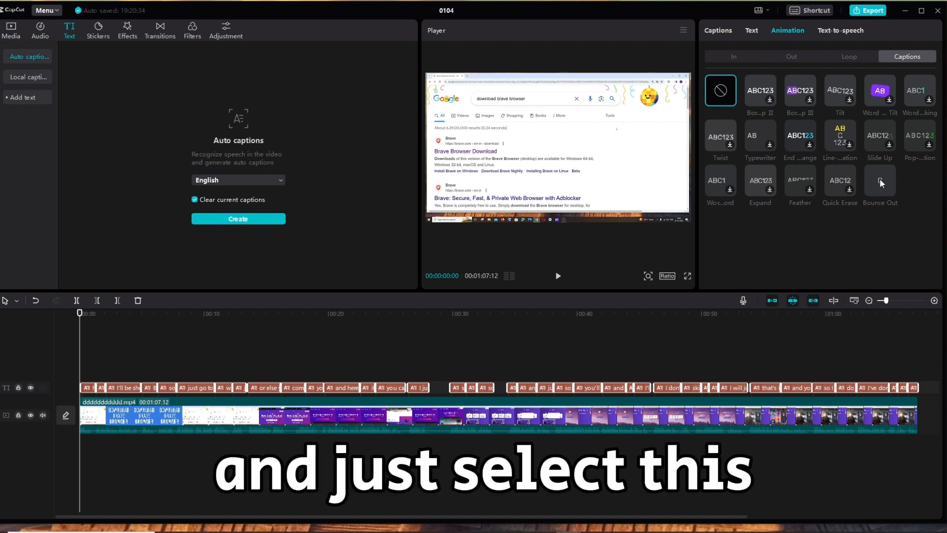
click(880, 180)
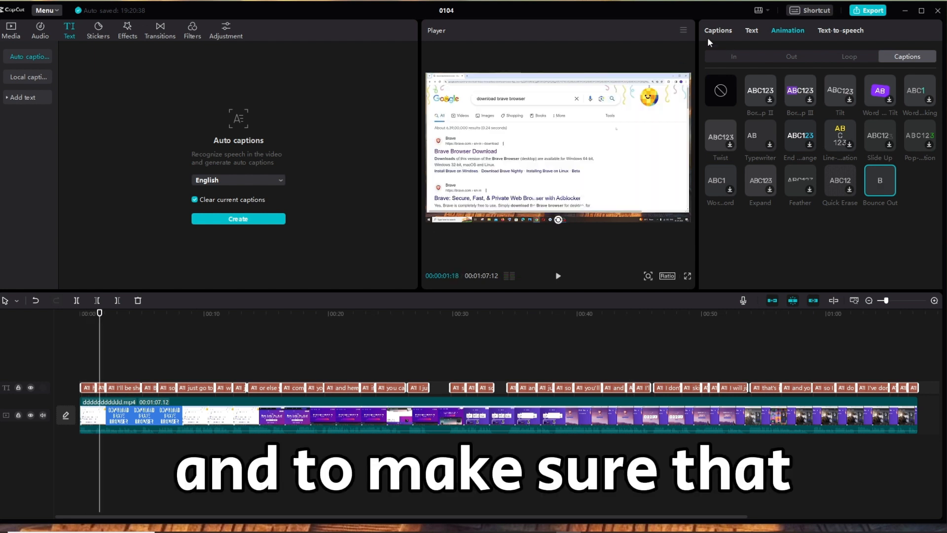
click(752, 31)
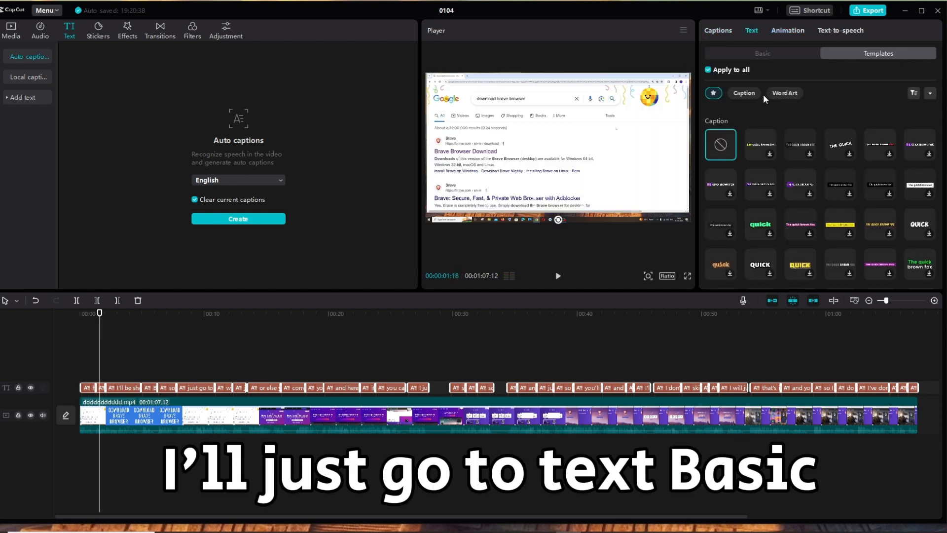
Step: Raise the font size of all captions from 26 to 42 in Basic settings
click(763, 53)
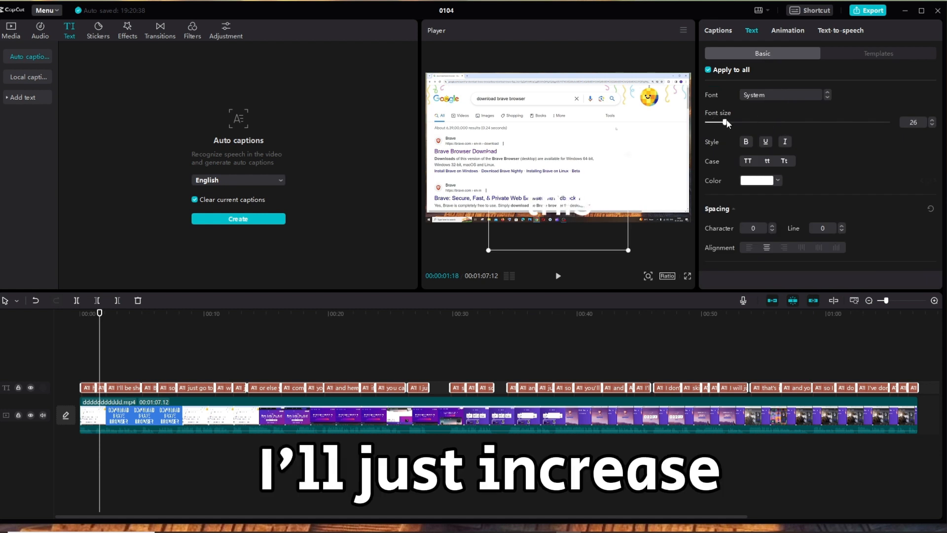
drag(727, 122, 737, 122)
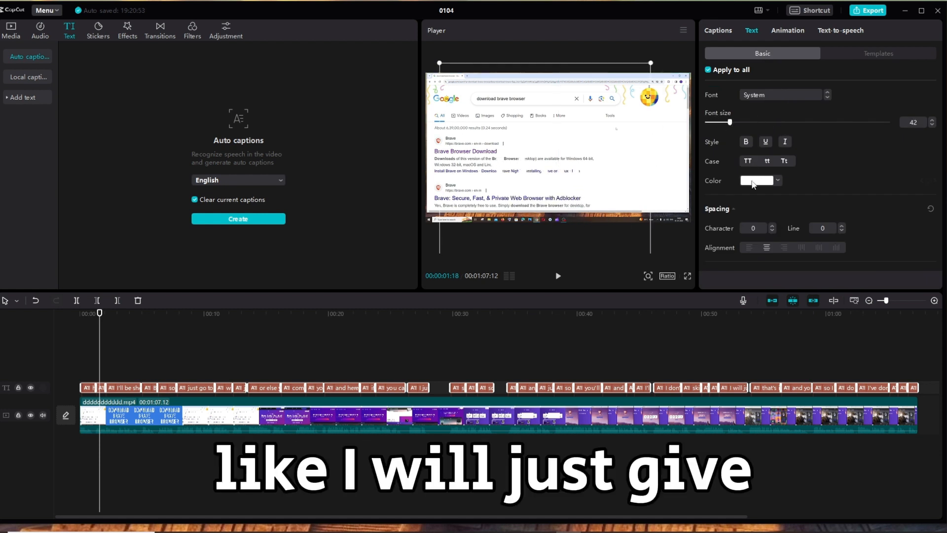